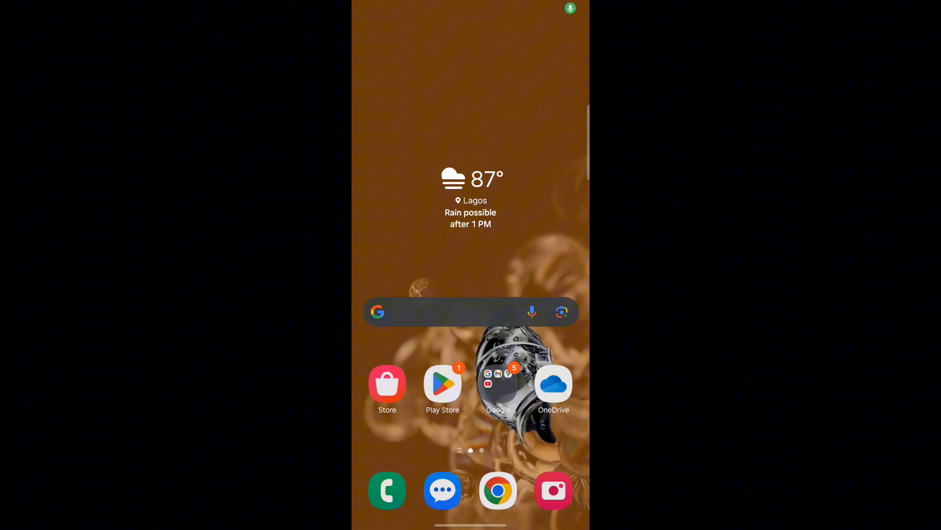
Launch TikTok from the app drawer and go to the marketing account's profile
scroll(up, 3)
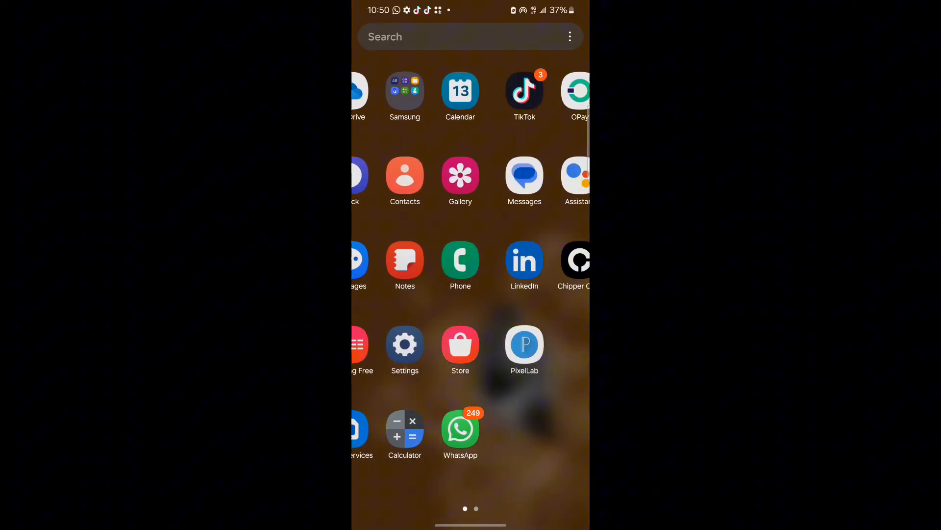
click(524, 93)
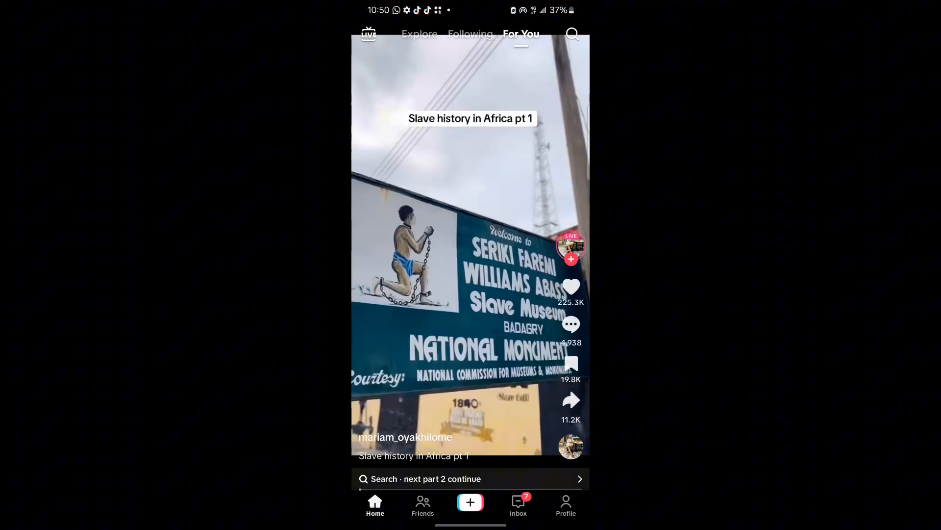
click(565, 506)
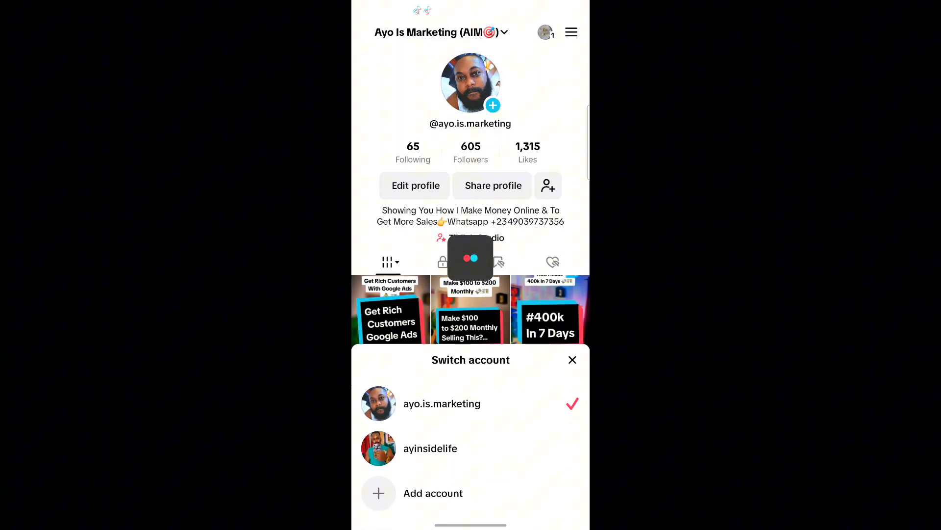
Switch to the second linked account and scroll through its profile
click(430, 448)
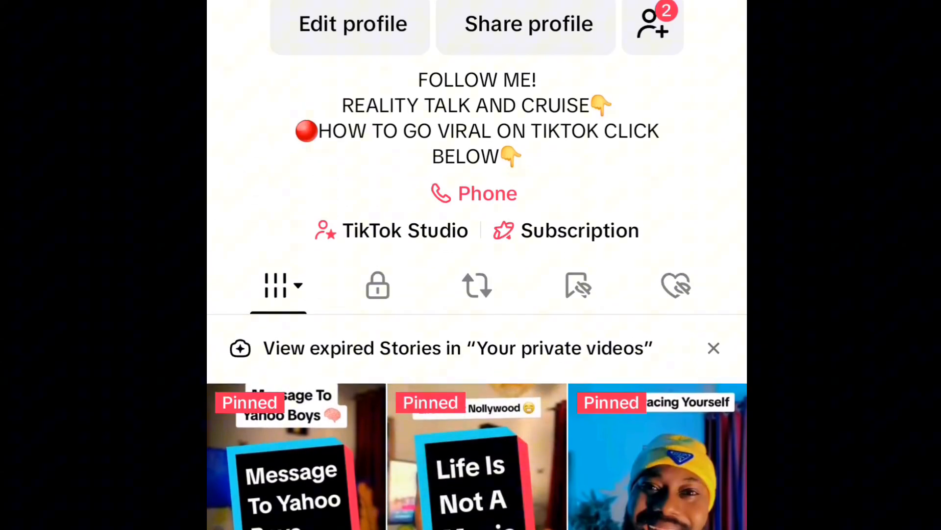
scroll(up, 3)
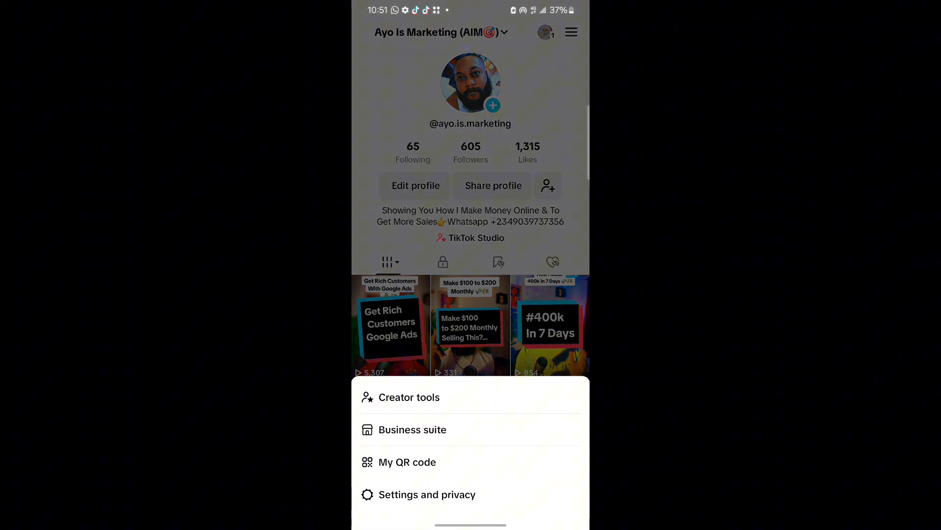
Open Promote from Creator tools and scroll the dashboard to Order history
click(409, 397)
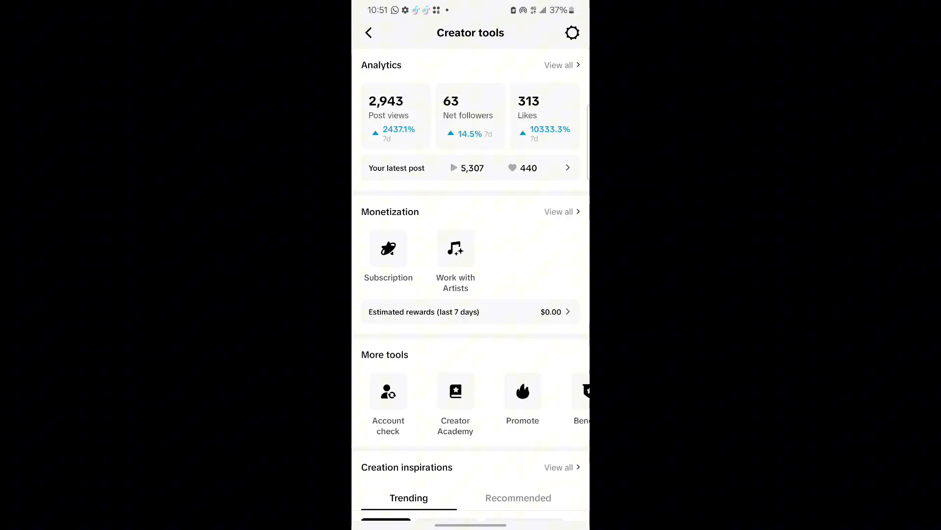
click(522, 391)
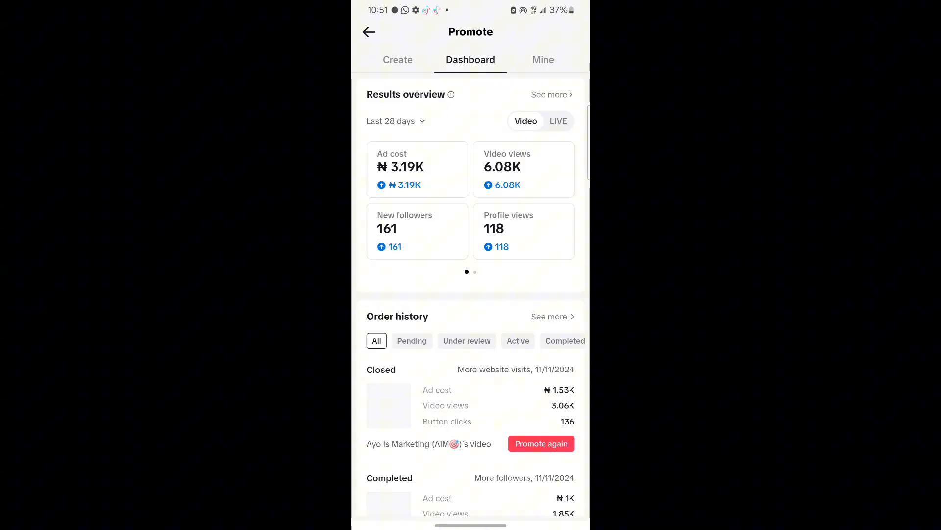
scroll(down, 3)
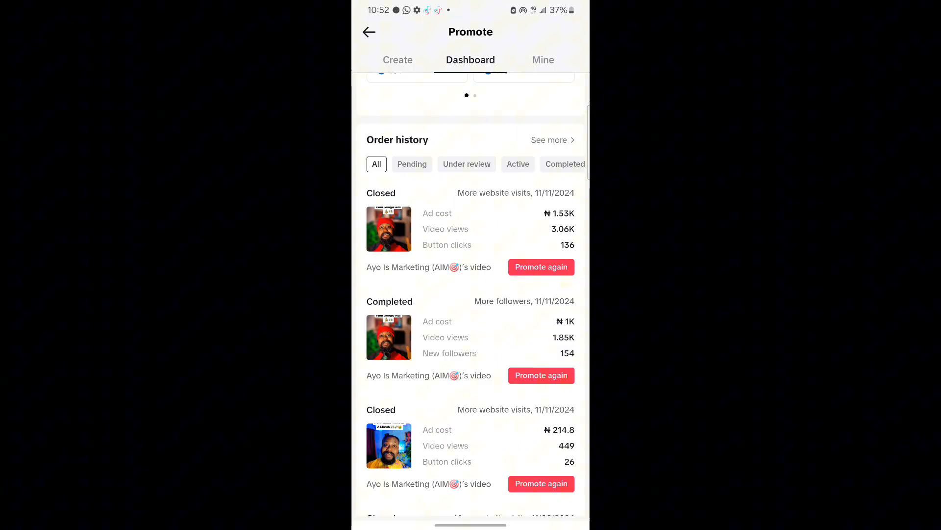
Open the first closed promotion order and view its audience breakdown by region
click(470, 229)
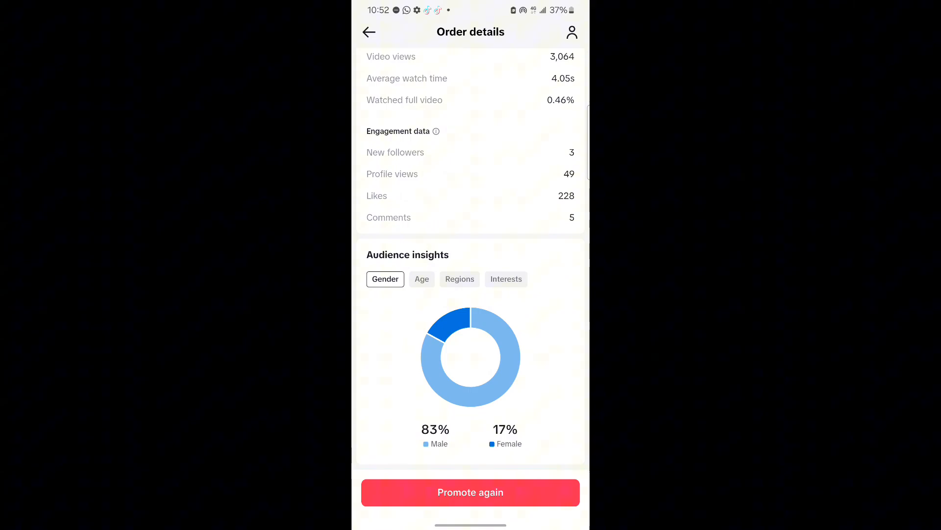
click(460, 279)
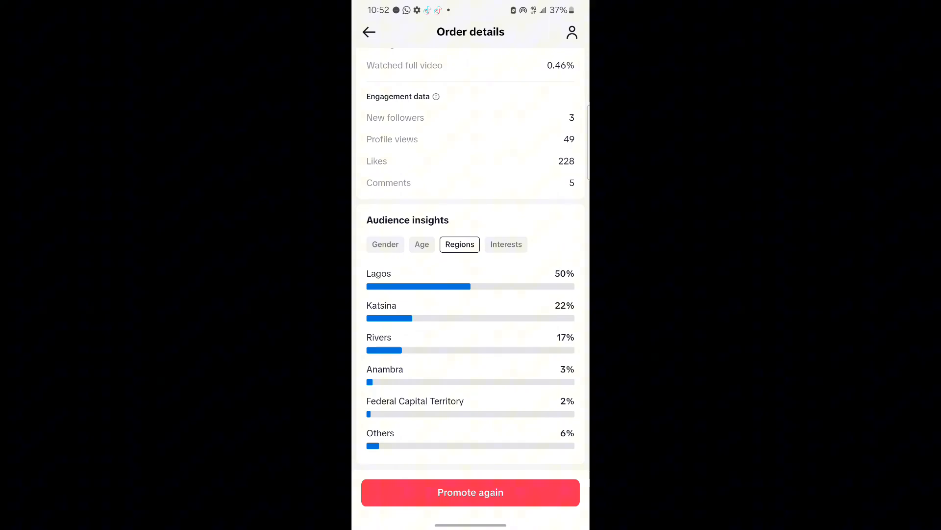
scroll(up, 3)
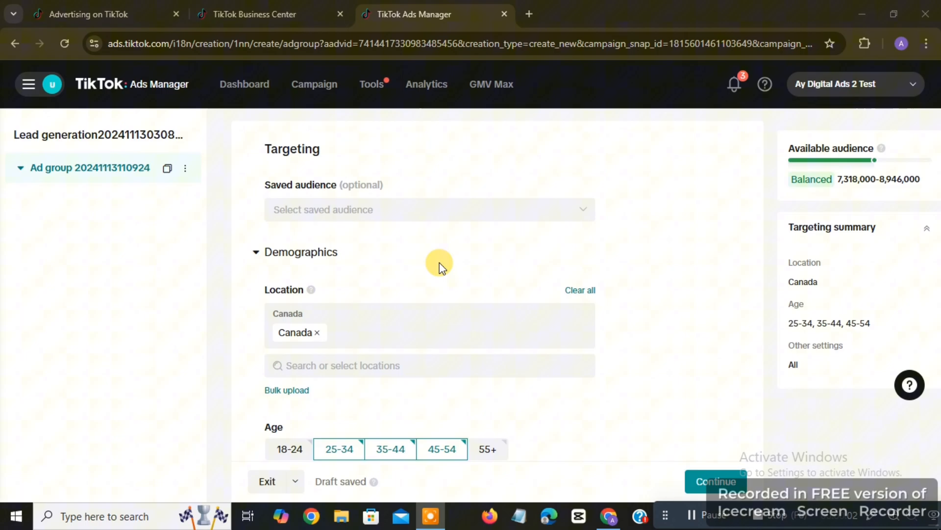
mouse_move(327, 298)
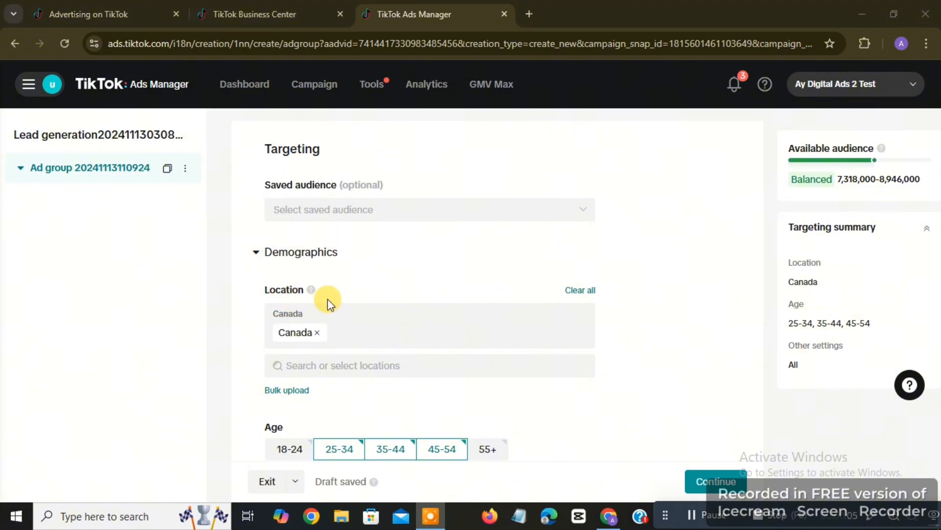
mouse_move(311, 353)
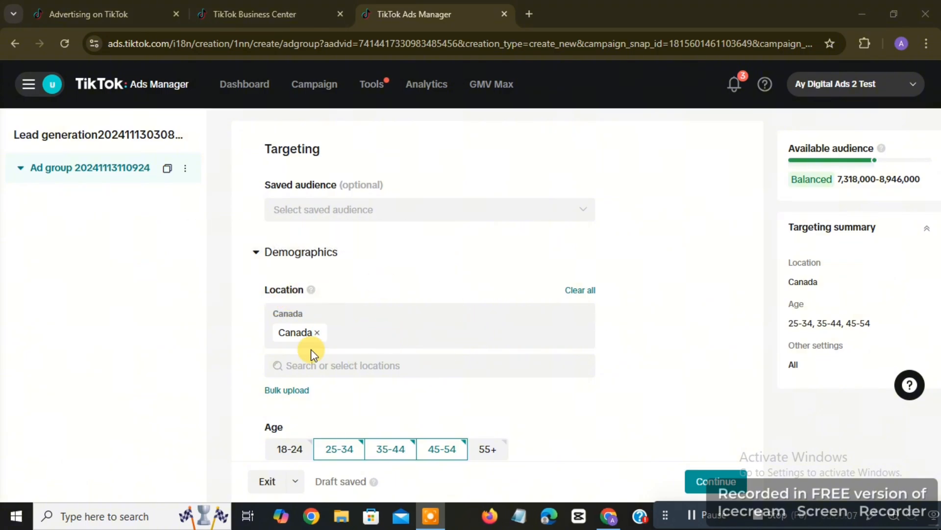
mouse_move(317, 336)
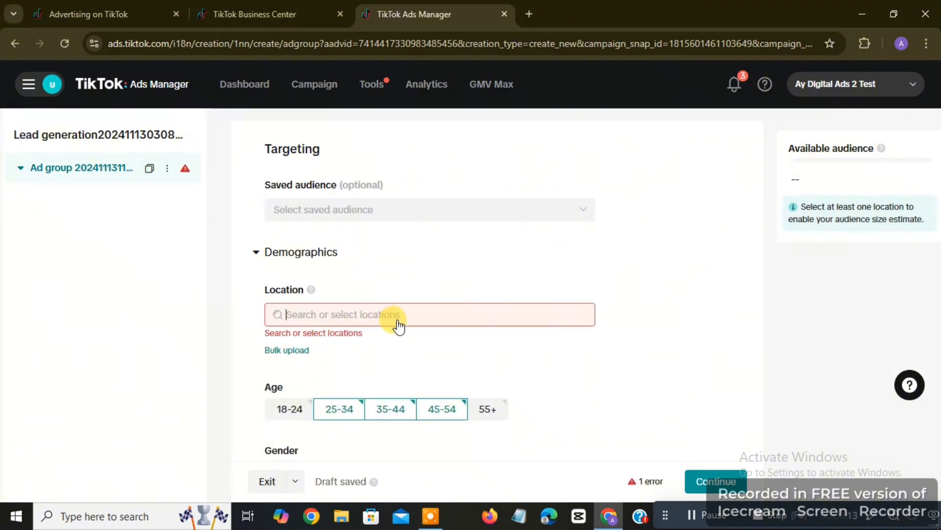
Tick United States in the ad group's location list
click(421, 313)
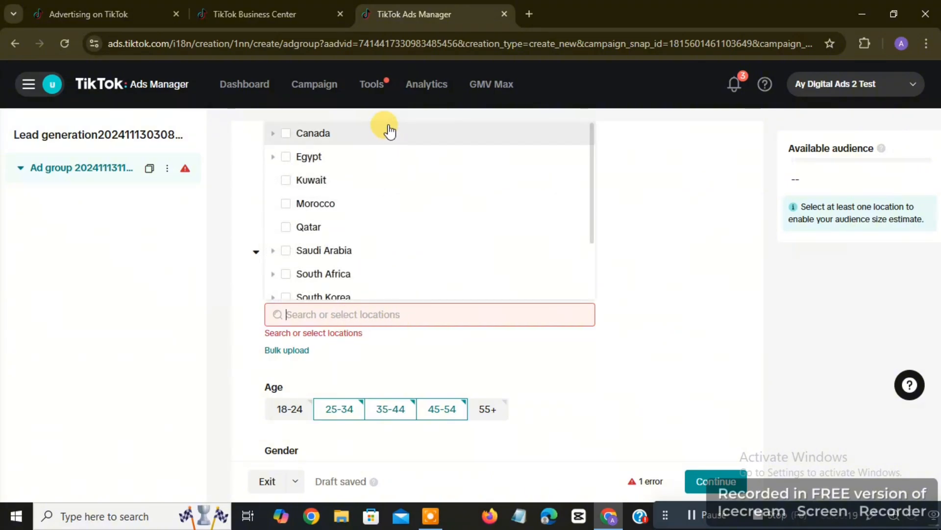
scroll(down, 3)
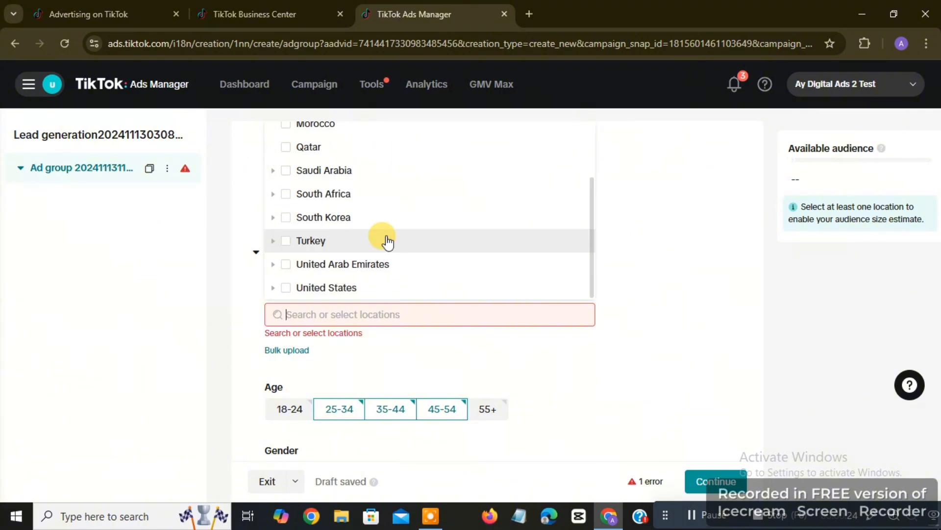
mouse_move(341, 221)
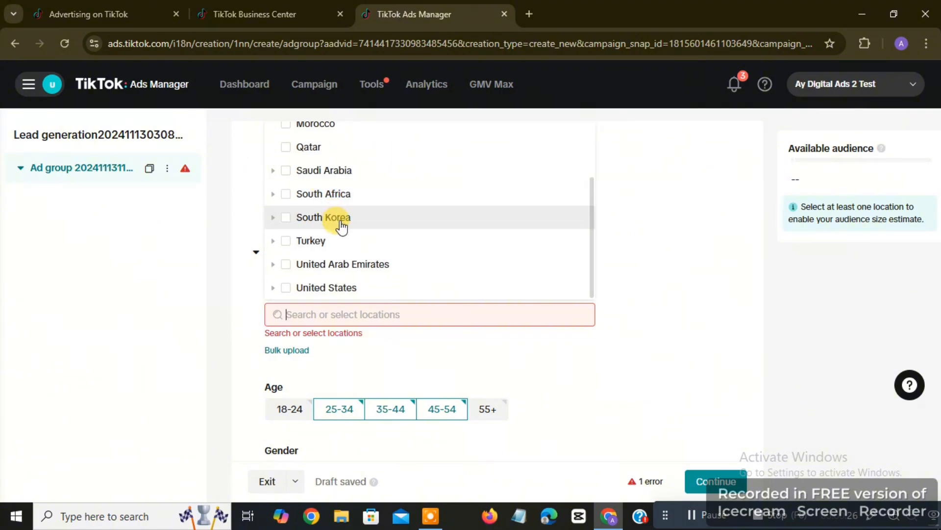
mouse_move(342, 269)
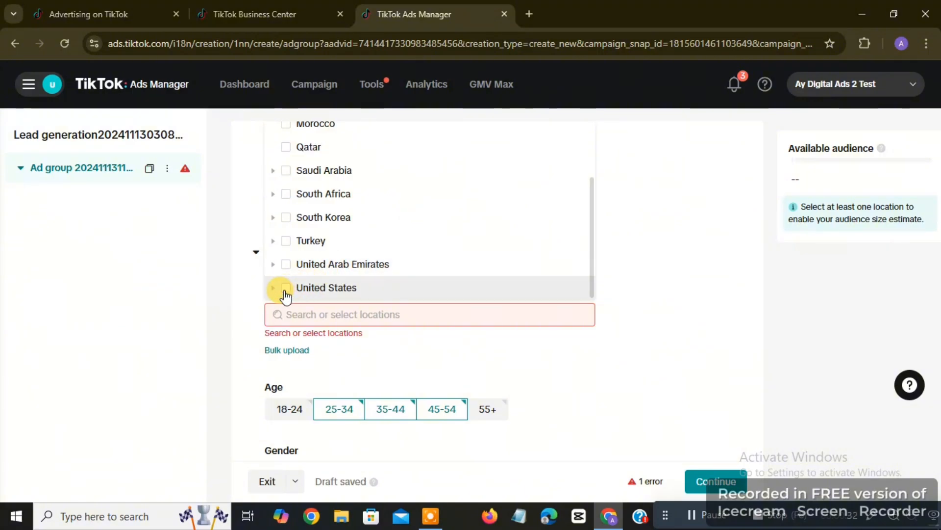
click(286, 287)
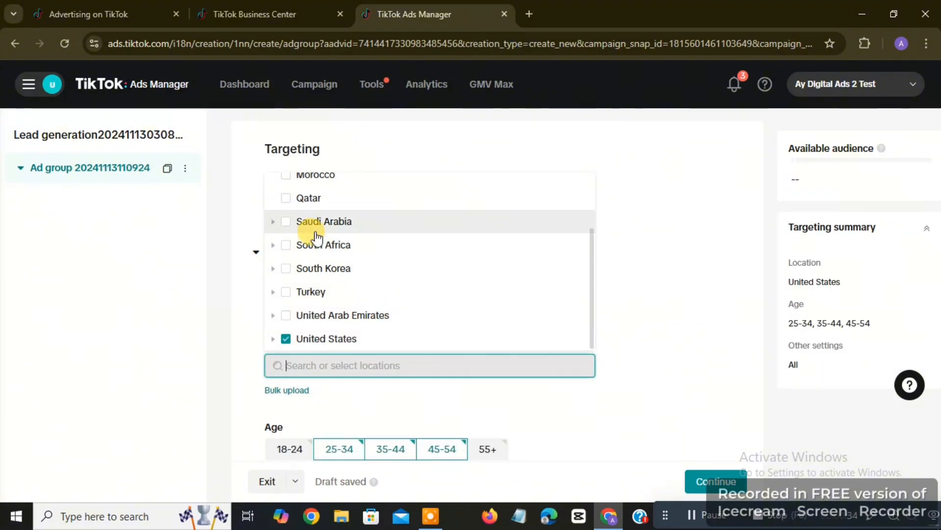
scroll(up, 3)
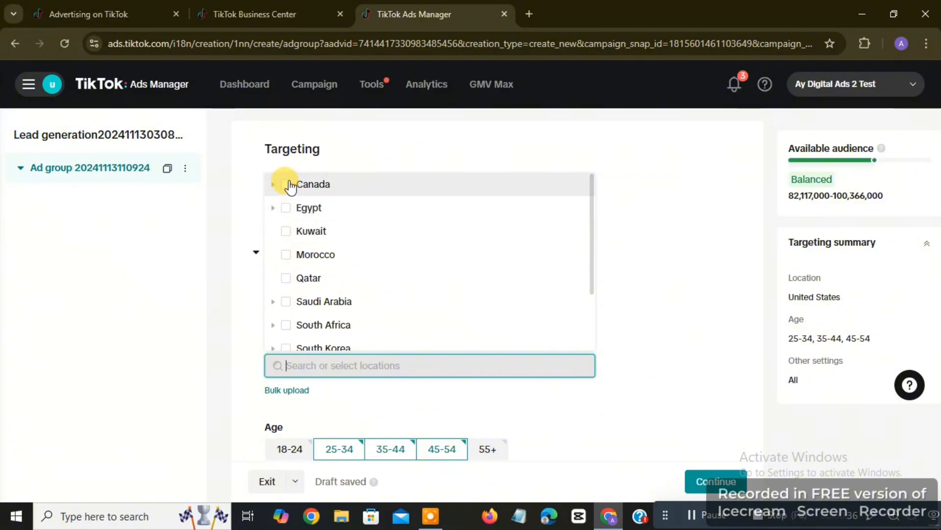
Tick Canada as a second target location alongside United States
click(286, 184)
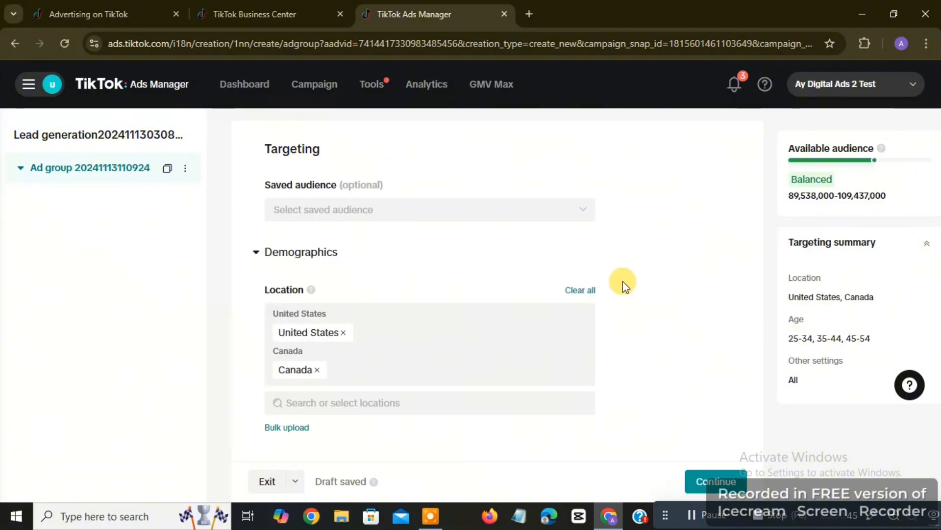
mouse_move(283, 327)
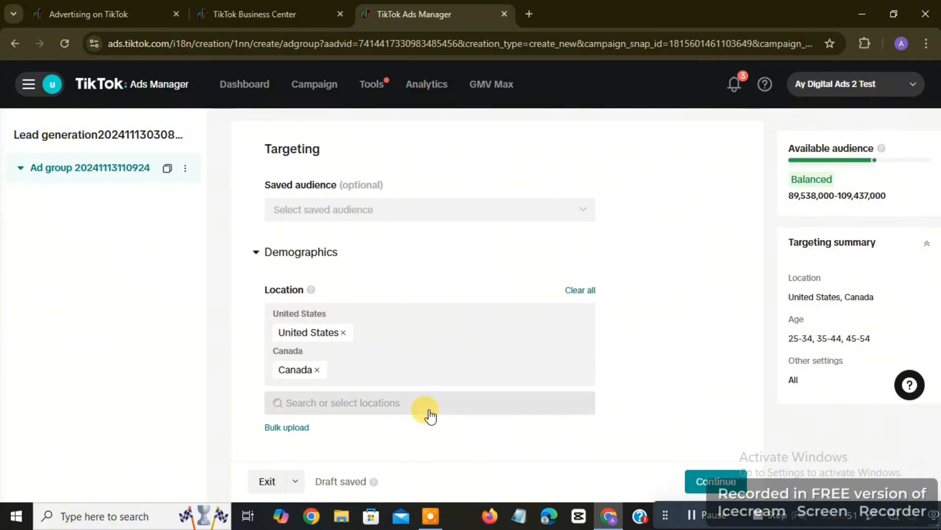
mouse_move(510, 377)
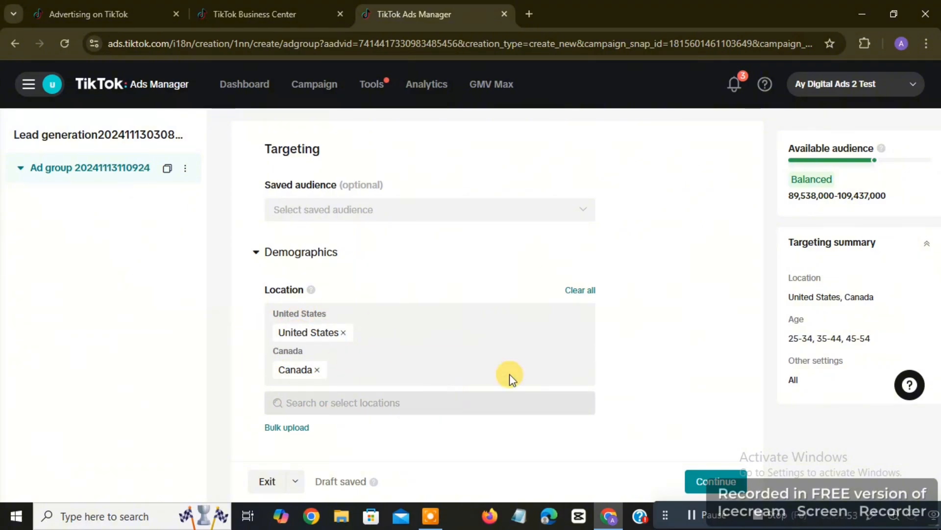
mouse_move(370, 363)
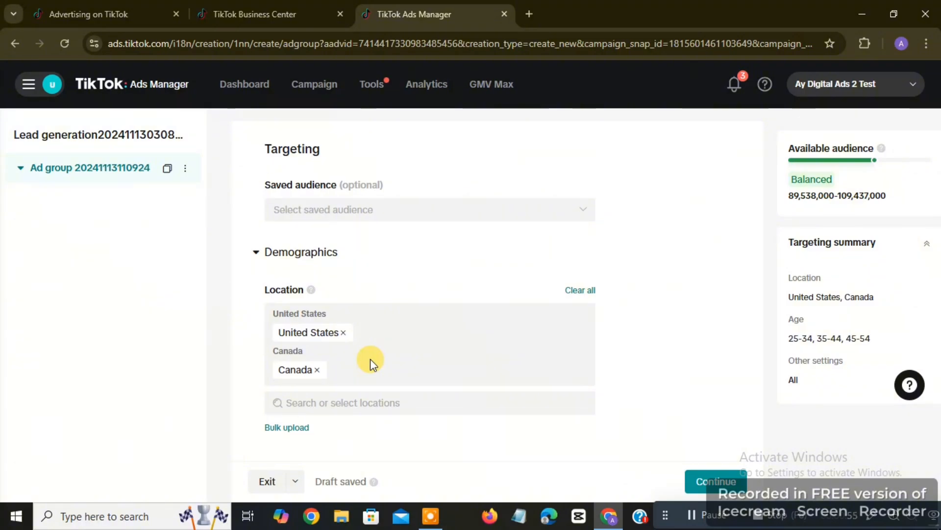